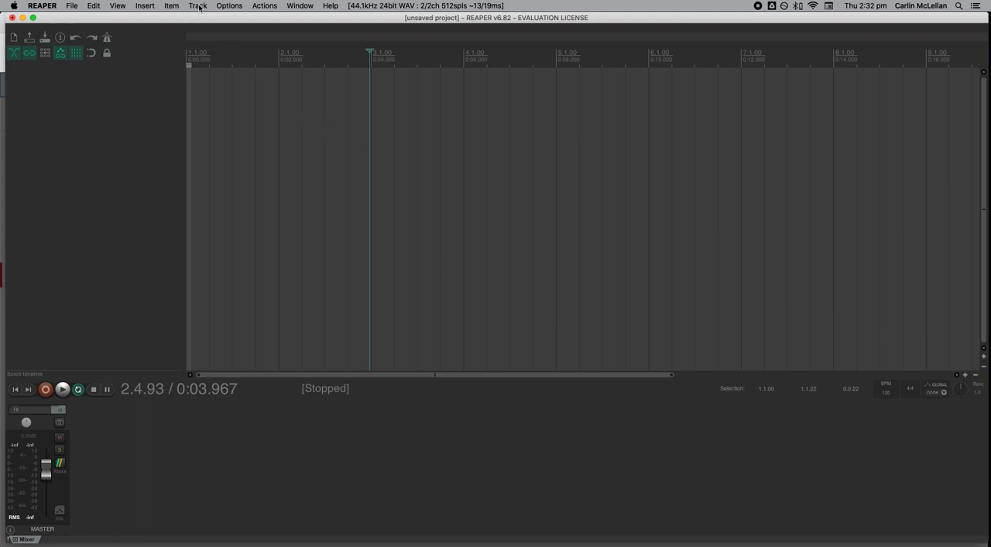
# Insert the project's first new track from the Track menu
pyautogui.click(198, 6)
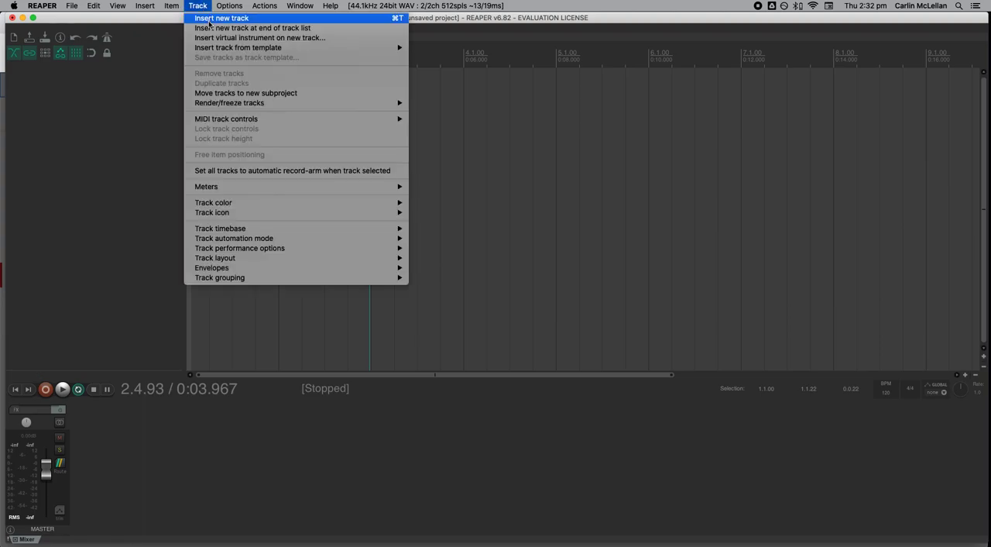
pyautogui.click(224, 16)
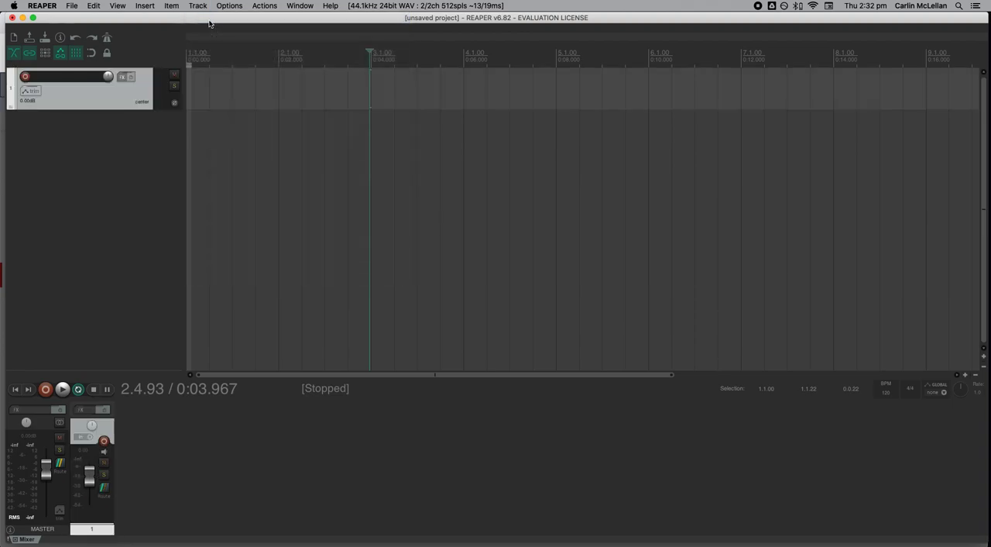
pyautogui.moveTo(66, 130)
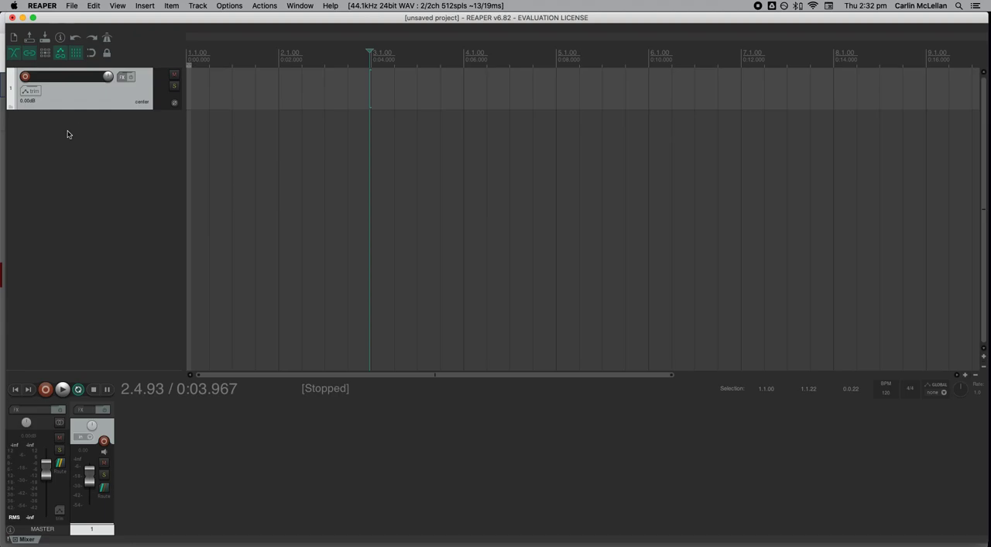
pyautogui.click(229, 5)
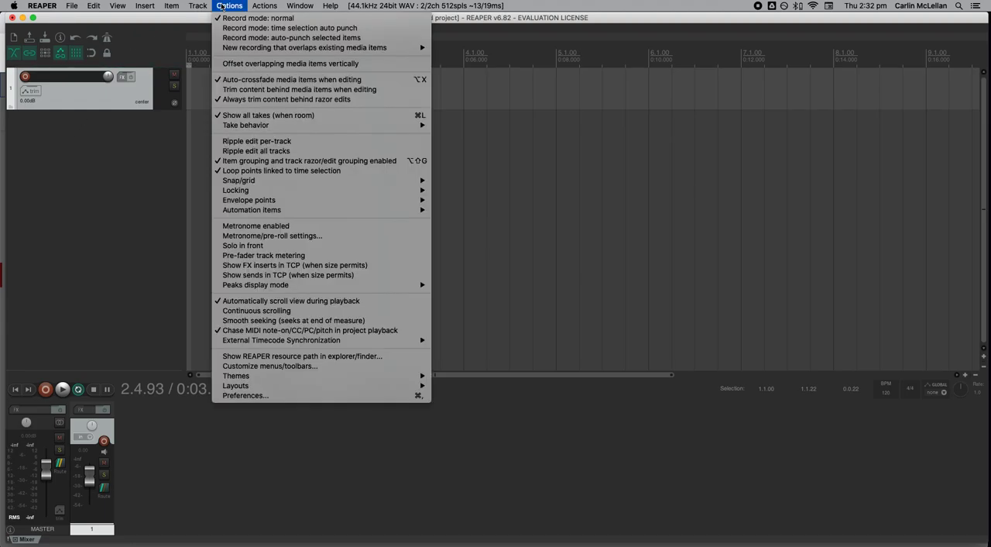
pyautogui.moveTo(270, 407)
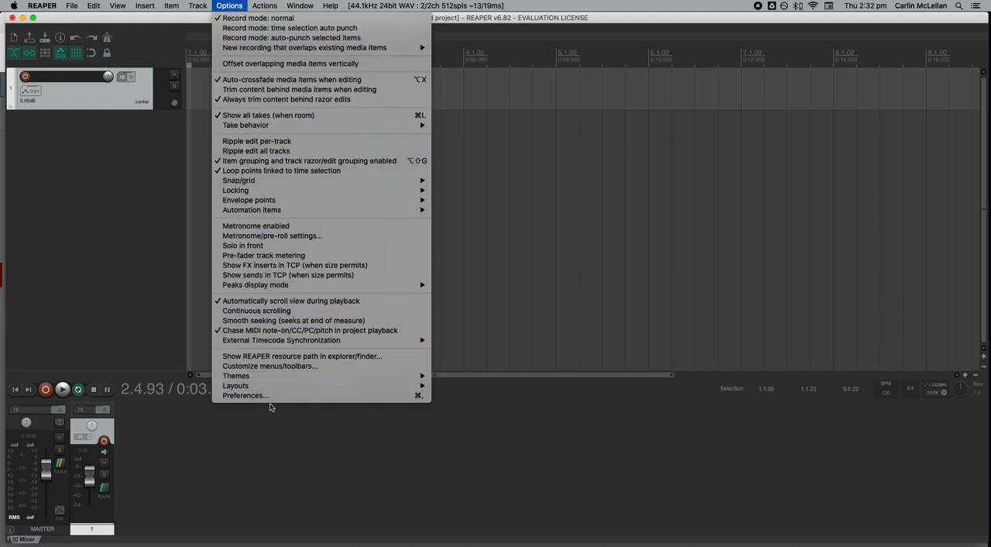
pyautogui.moveTo(242, 396)
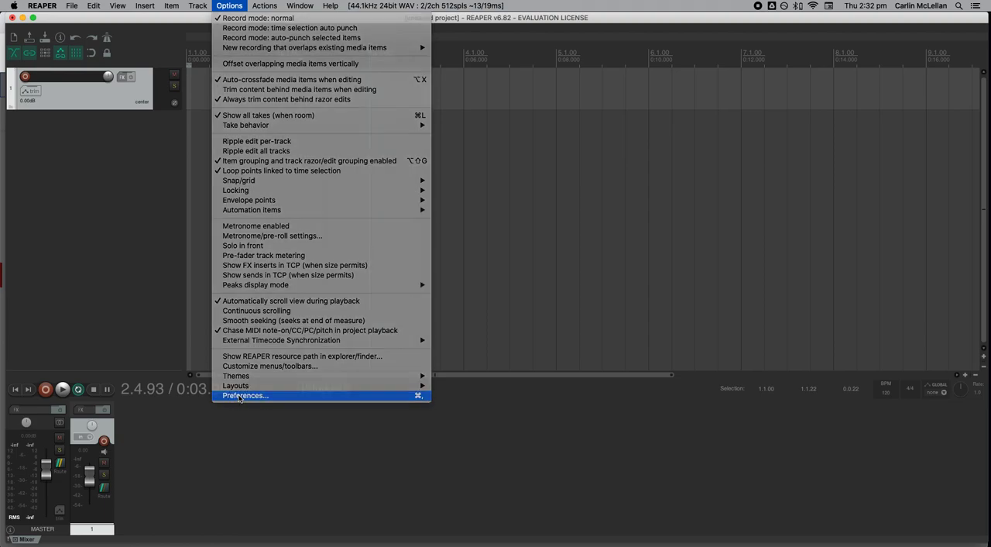
pyautogui.click(245, 394)
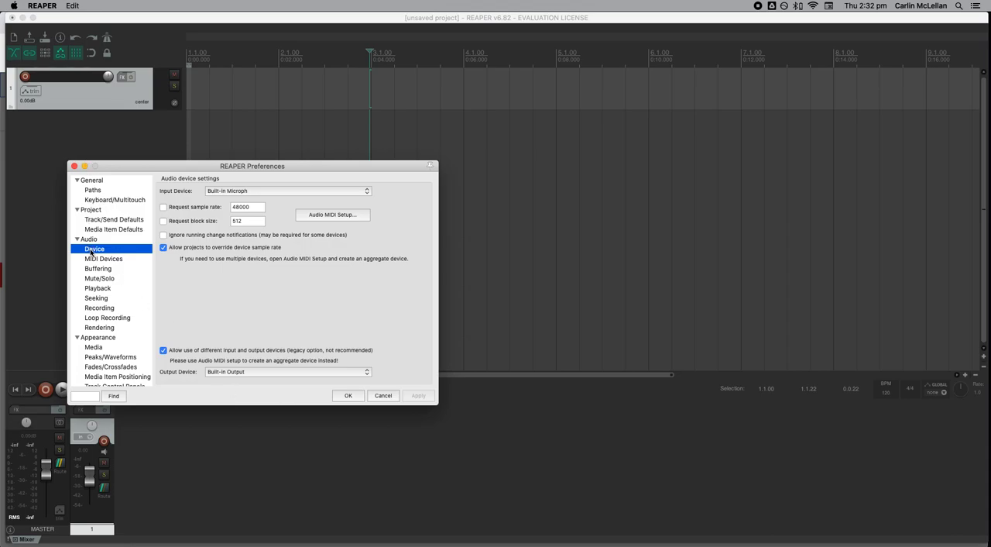
pyautogui.click(286, 191)
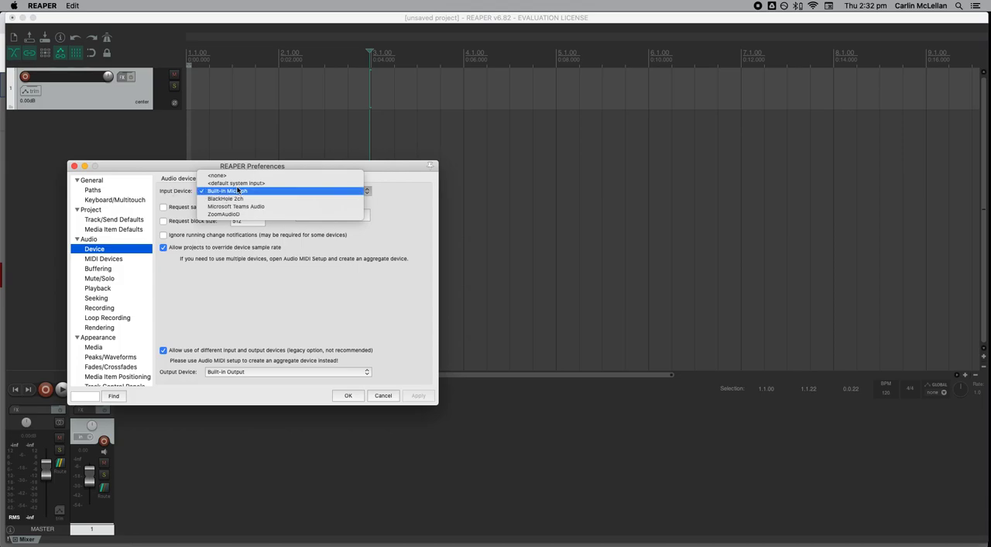
pyautogui.click(232, 190)
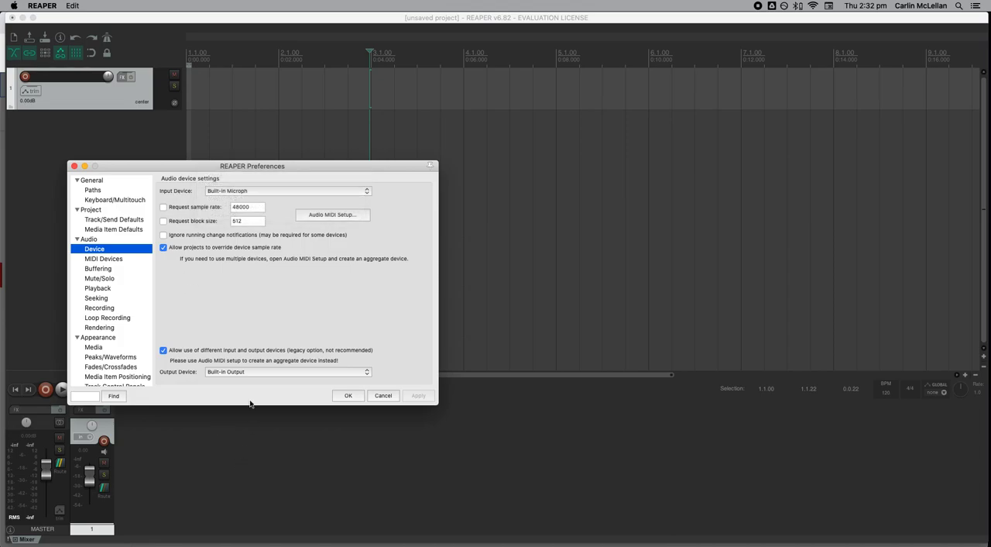
pyautogui.click(294, 372)
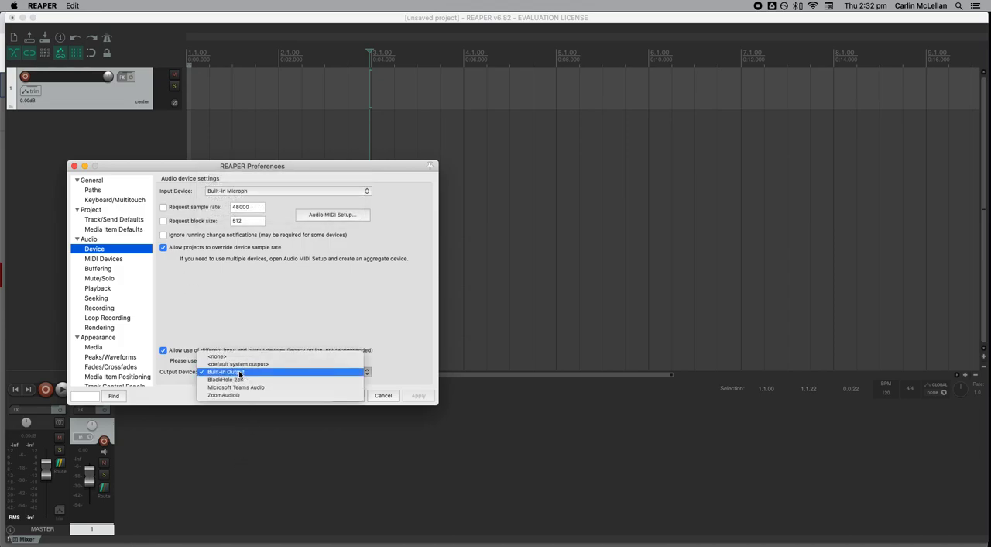
pyautogui.click(224, 371)
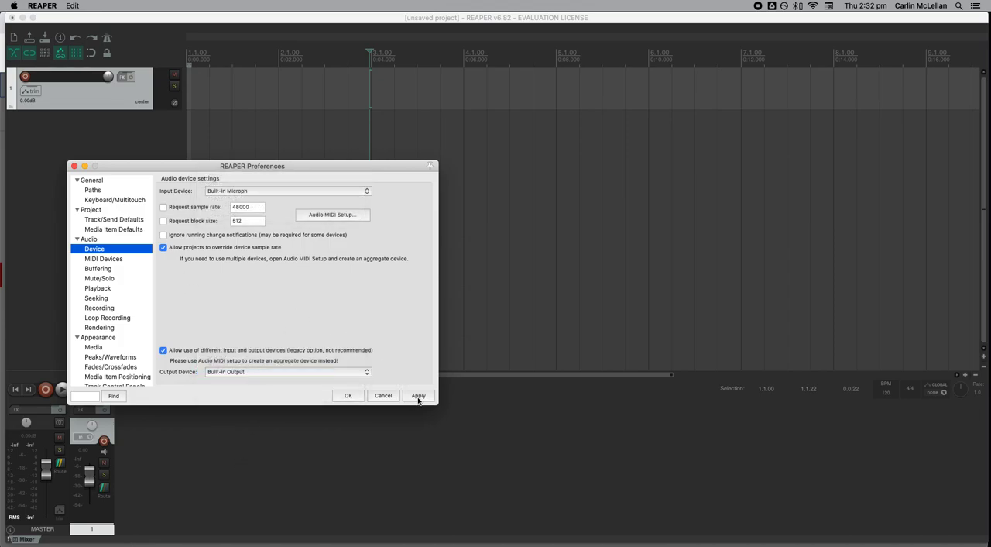
pyautogui.click(348, 395)
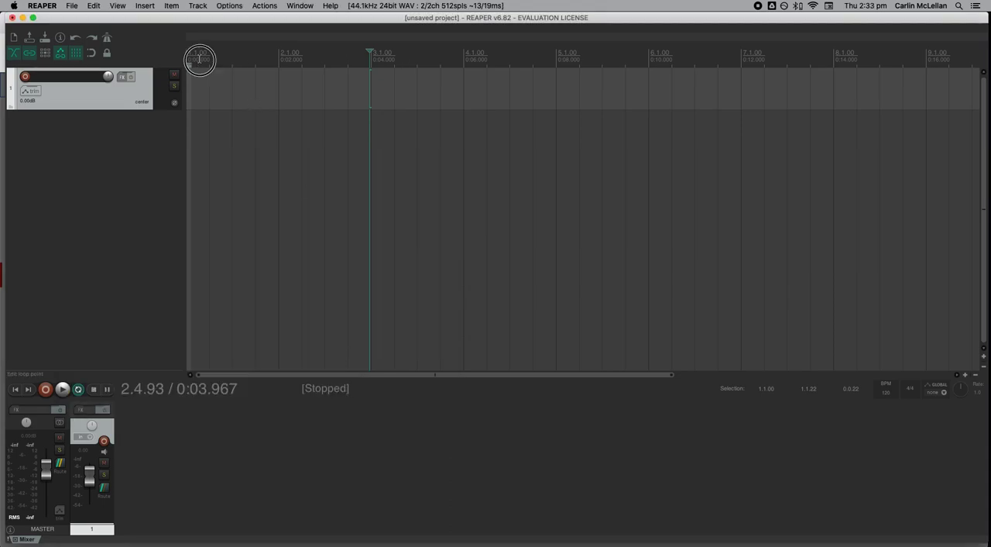
# Return the edit cursor to the project start at 0 and mute the track
pyautogui.click(199, 56)
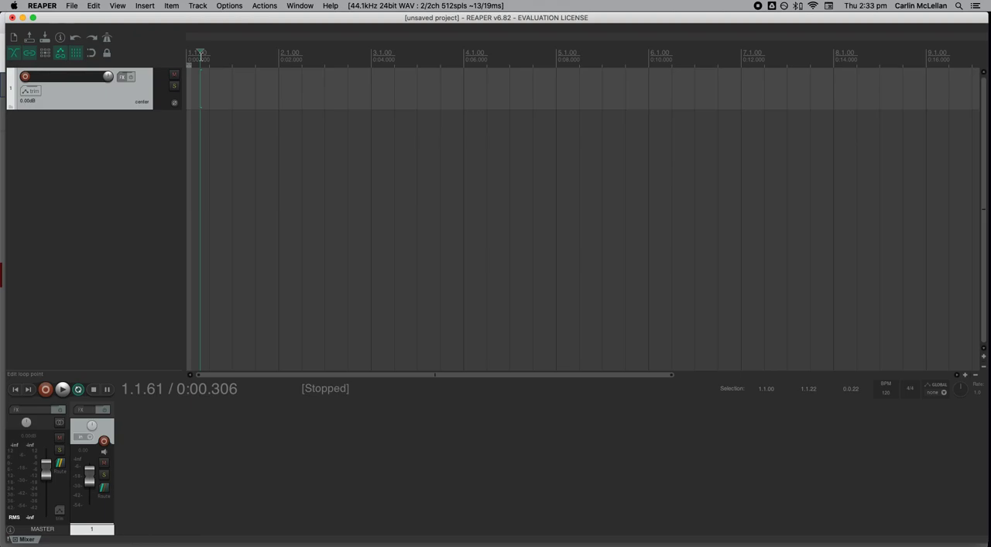
pyautogui.moveTo(160, 180)
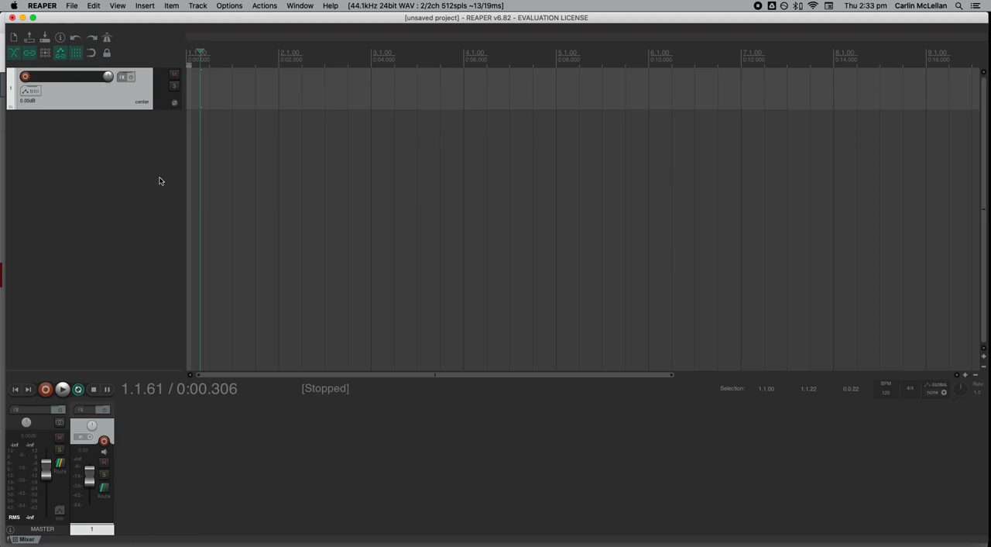
pyautogui.moveTo(148, 139)
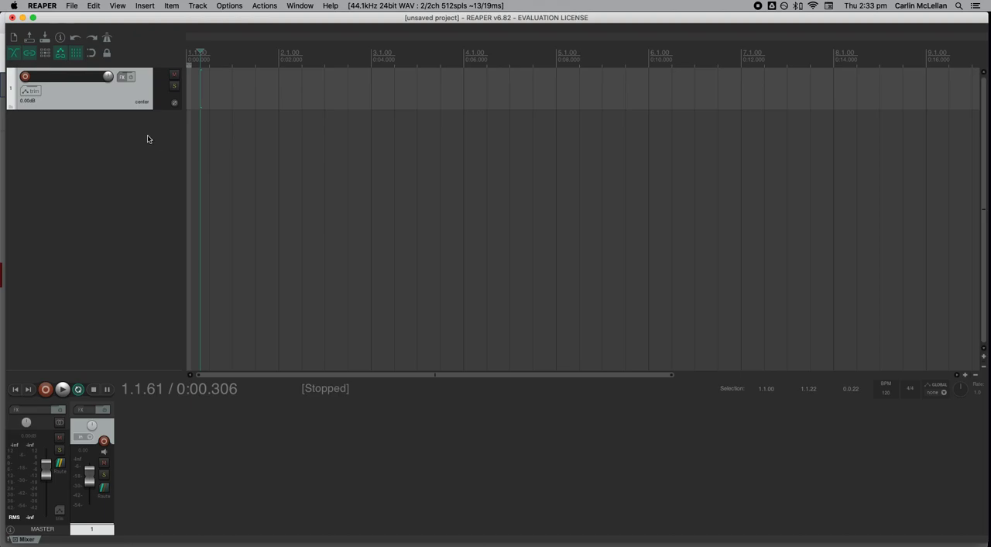
pyautogui.moveTo(174, 78)
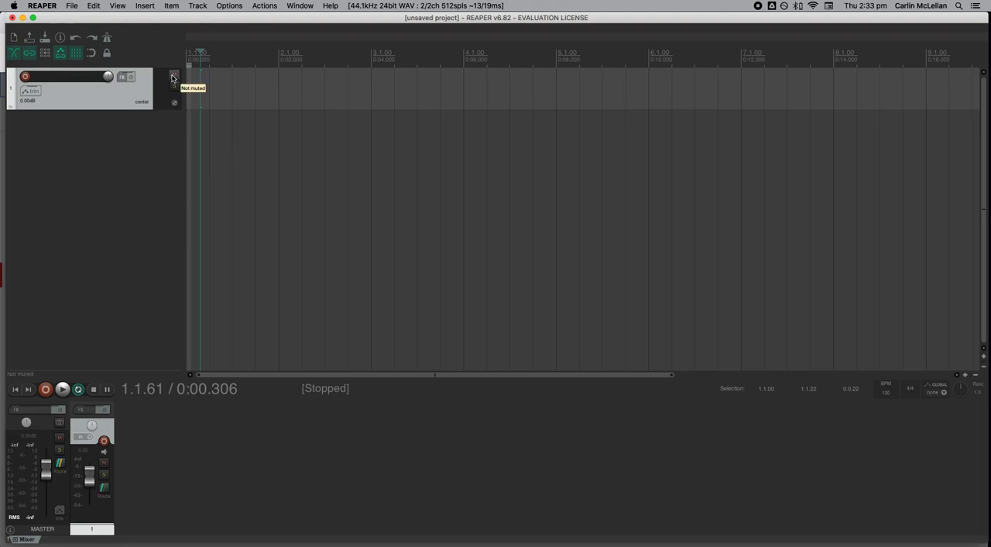
pyautogui.click(172, 77)
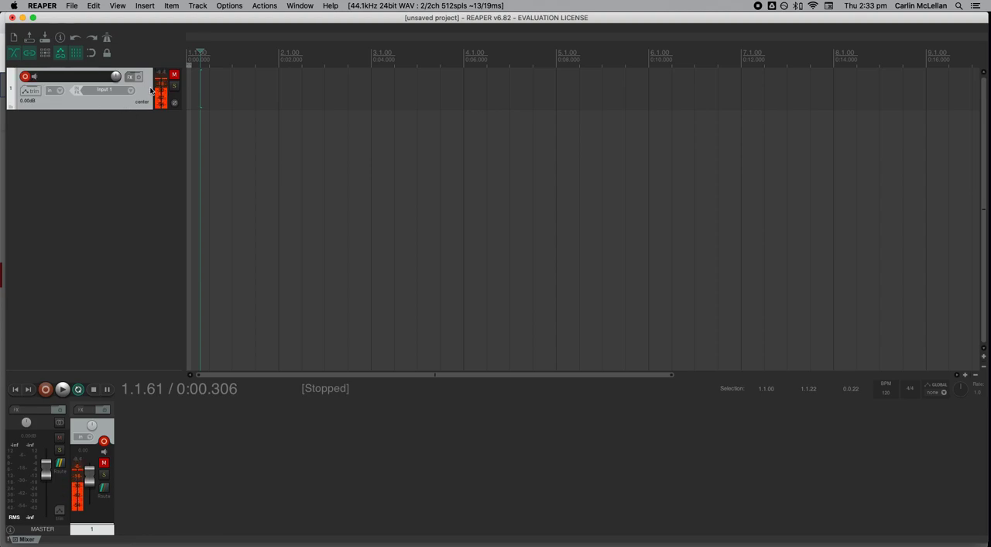
pyautogui.moveTo(160, 81)
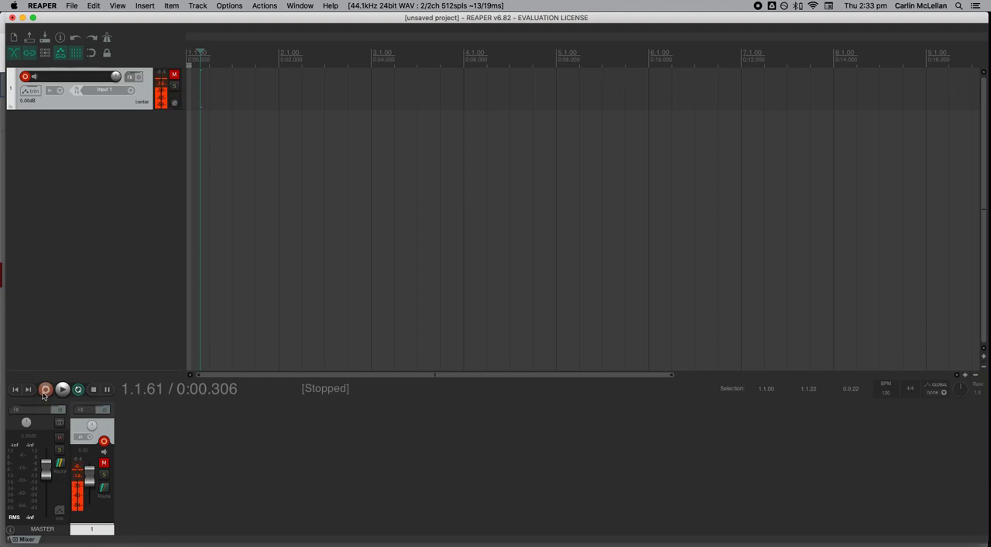
# Record a roughly nine-second voice take and save it as a WAV file
pyautogui.click(49, 387)
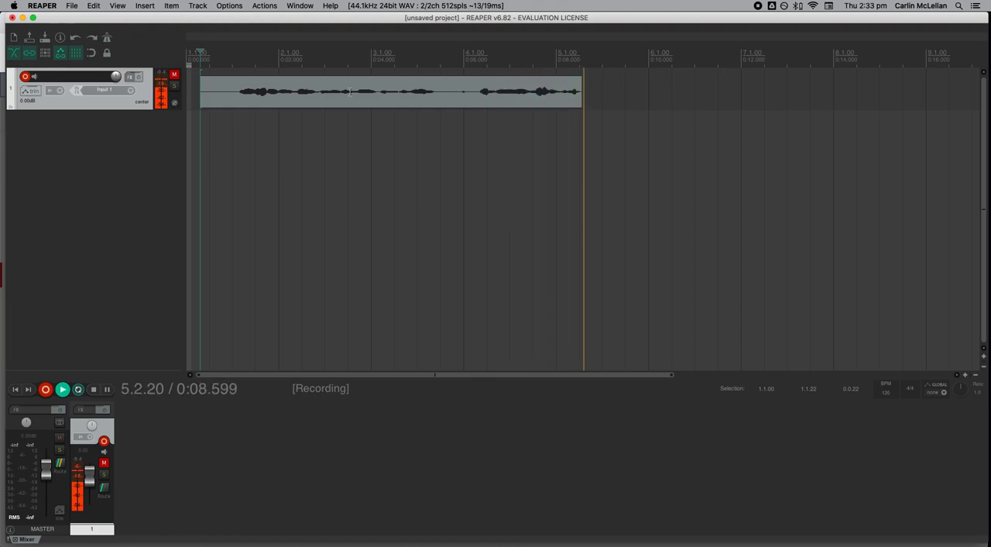
pyautogui.click(90, 389)
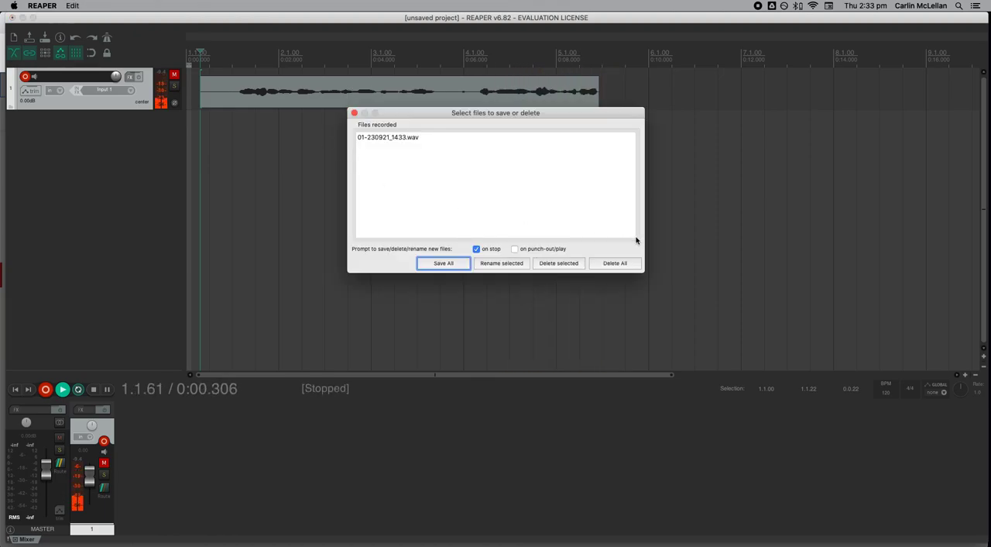
pyautogui.click(443, 263)
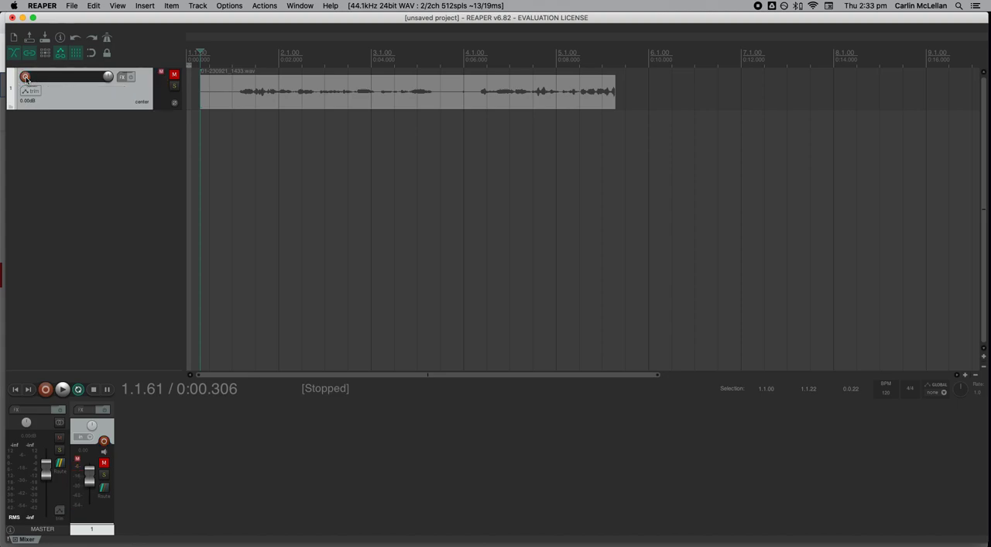
# Unmute the track holding the recorded voice take for playback
pyautogui.click(176, 84)
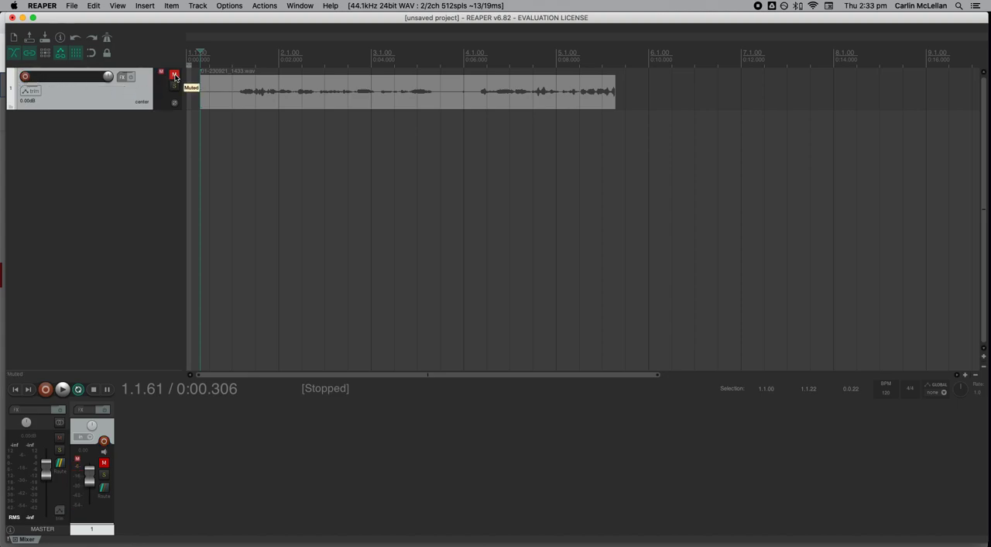
pyautogui.click(176, 79)
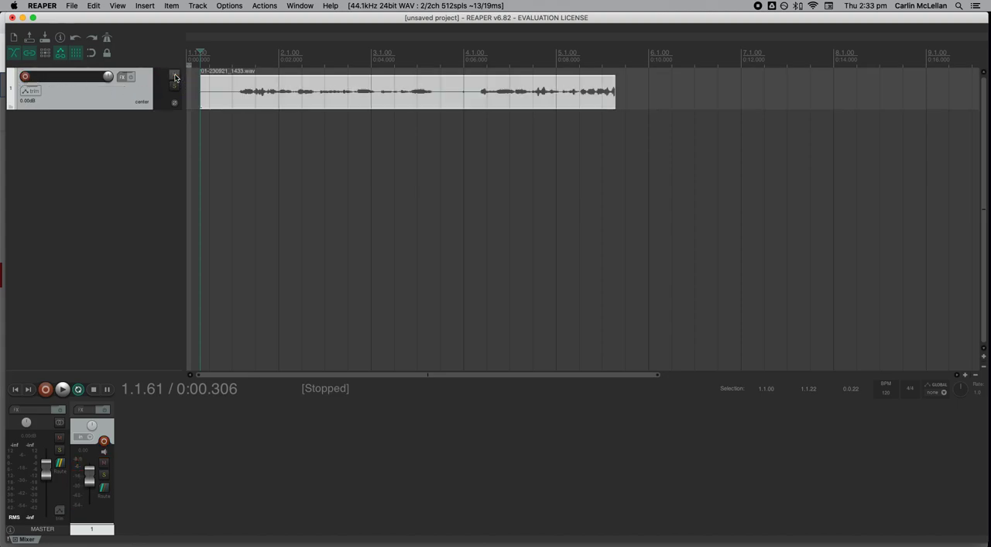